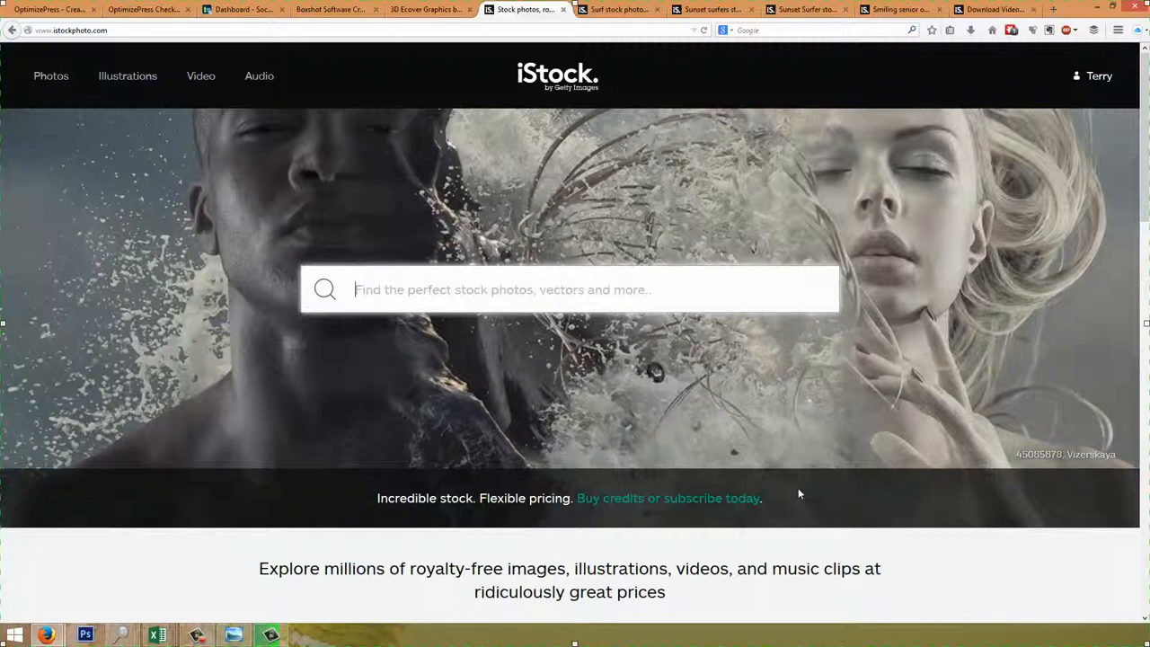
pyautogui.moveTo(687, 204)
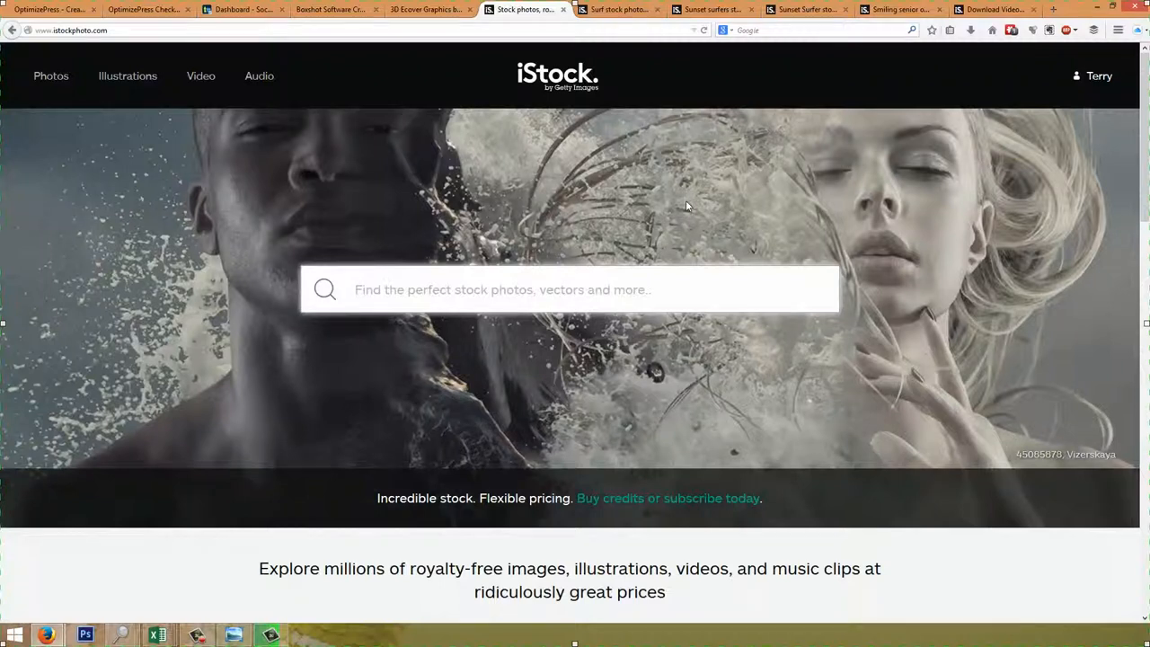
pyautogui.moveTo(566, 369)
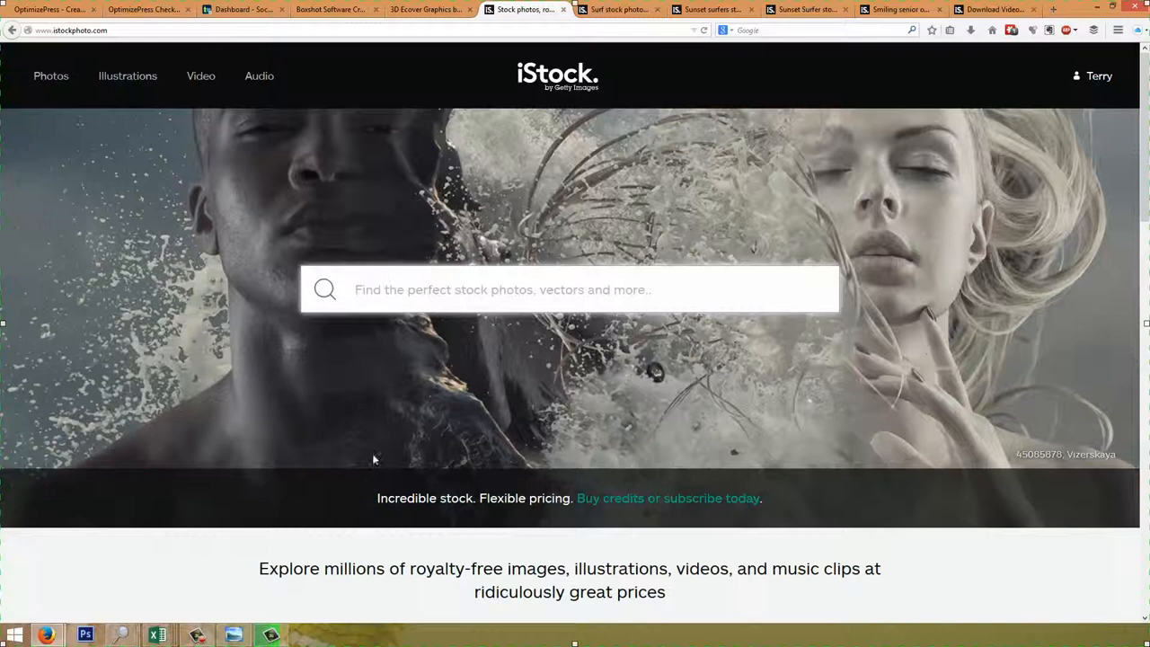
pyautogui.moveTo(672, 101)
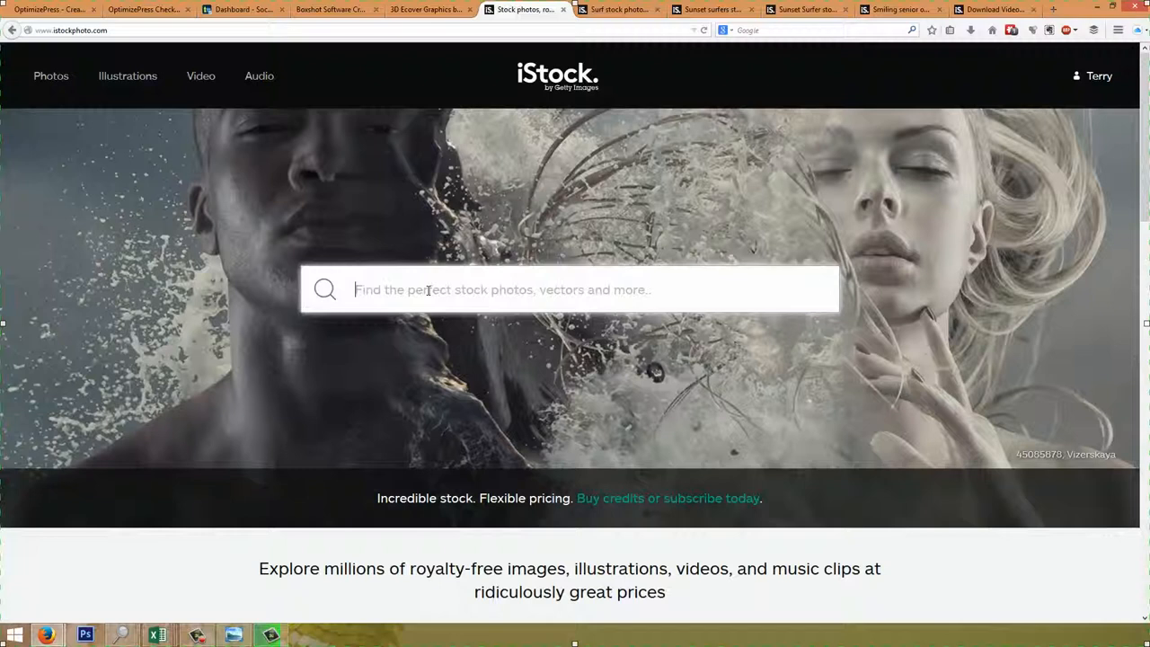
# - Search iStock for 'business' to list business stock photos with filter options
pyautogui.write('business')
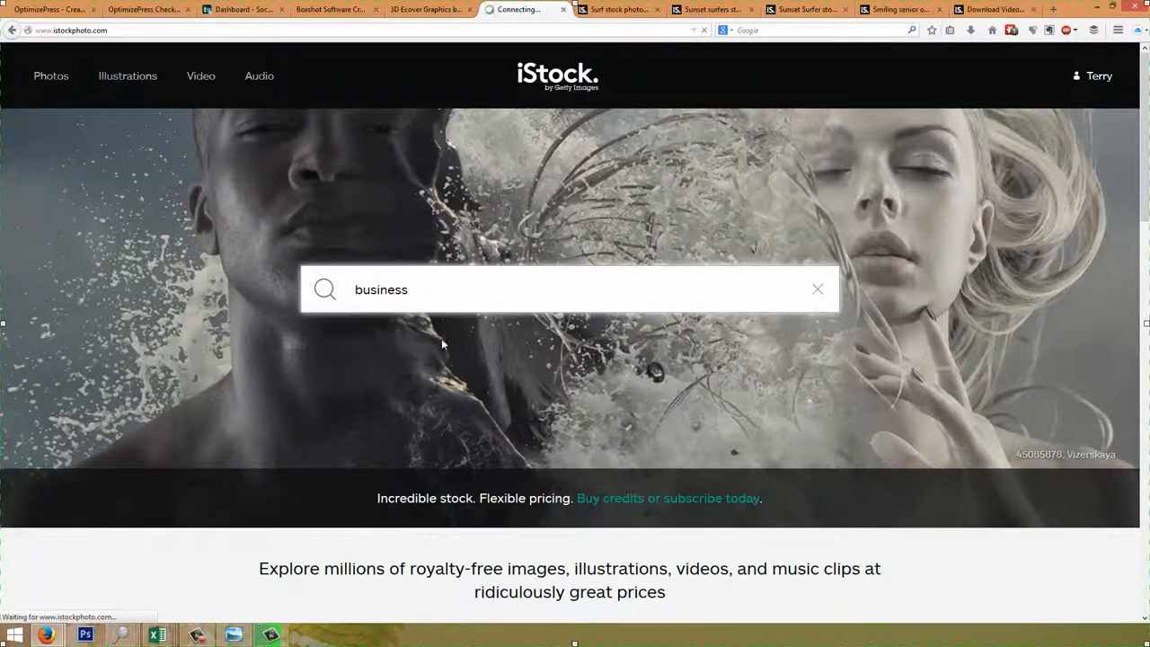
pyautogui.moveTo(319, 409)
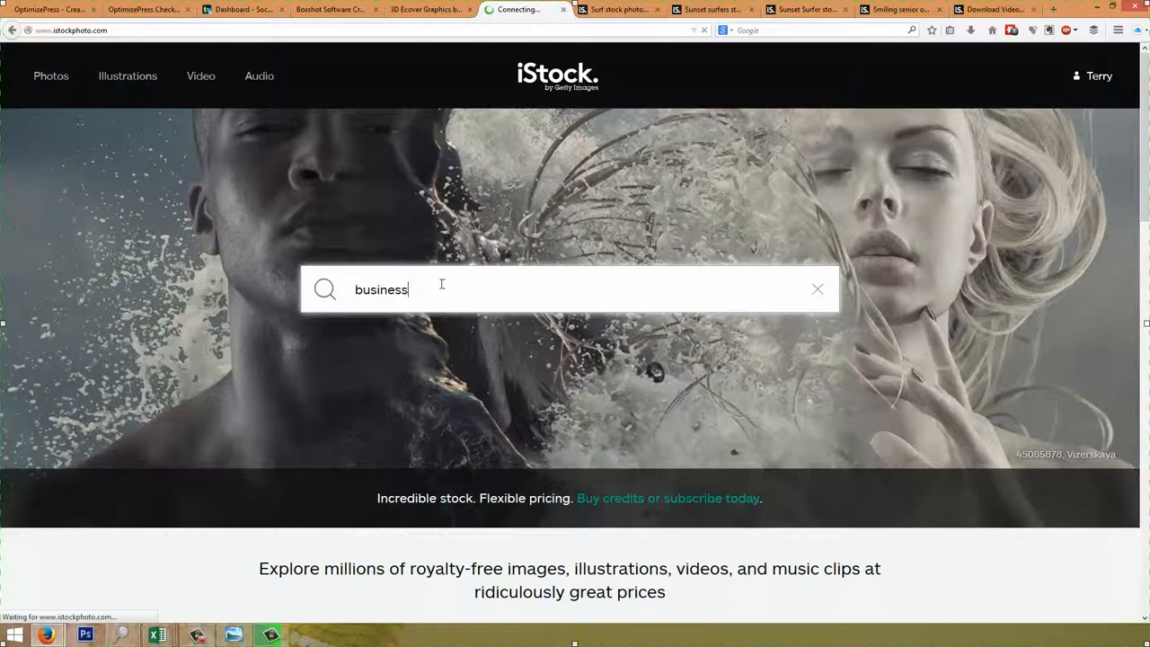
pyautogui.doubleClick(381, 289)
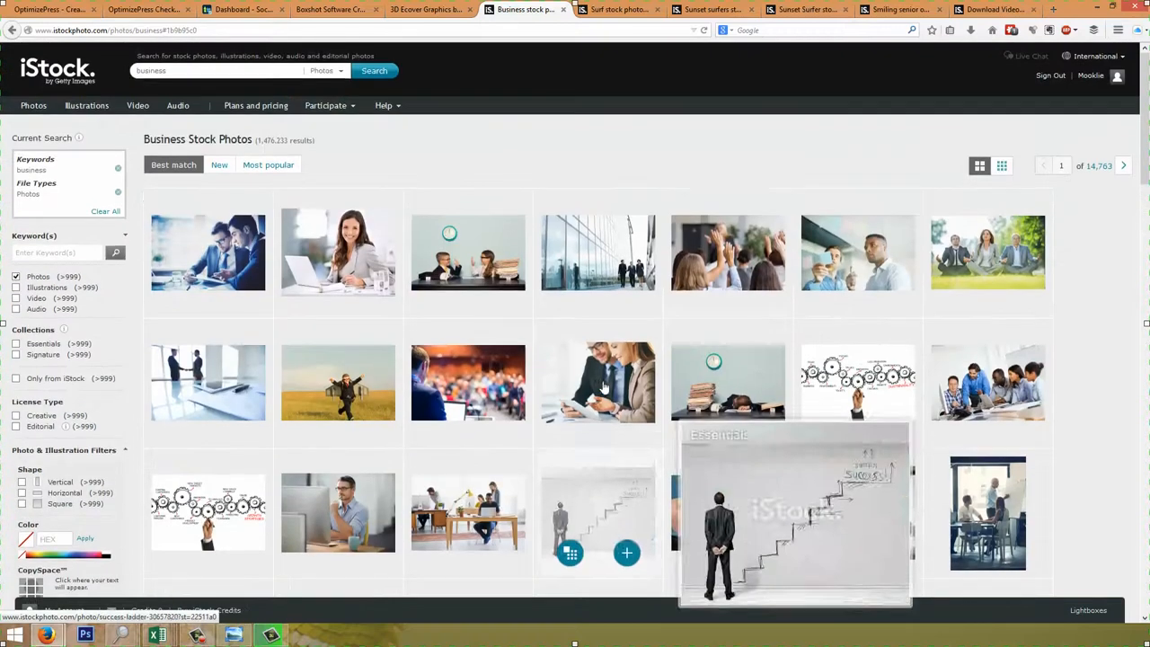
# - Scroll the business results to reach the 'Up and Away' thumbnail
pyautogui.scroll(-3)
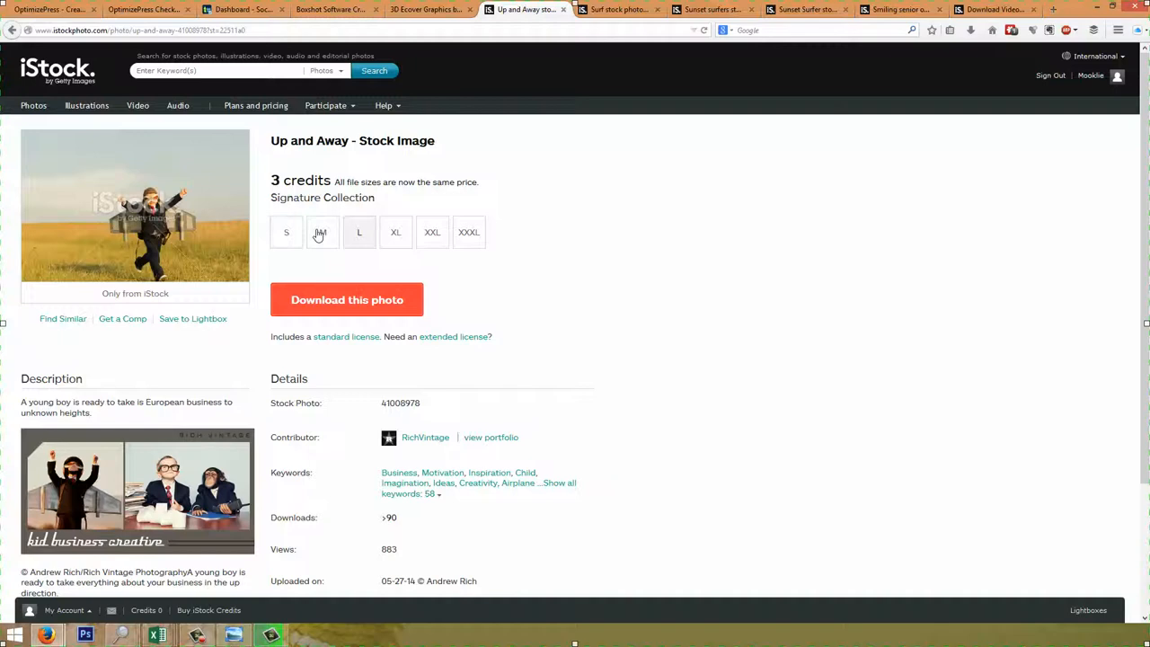
# - Compare the L and XL sizes, then choose XXXL at 5760 × 3840 px, 300 dpi
pyautogui.click(360, 232)
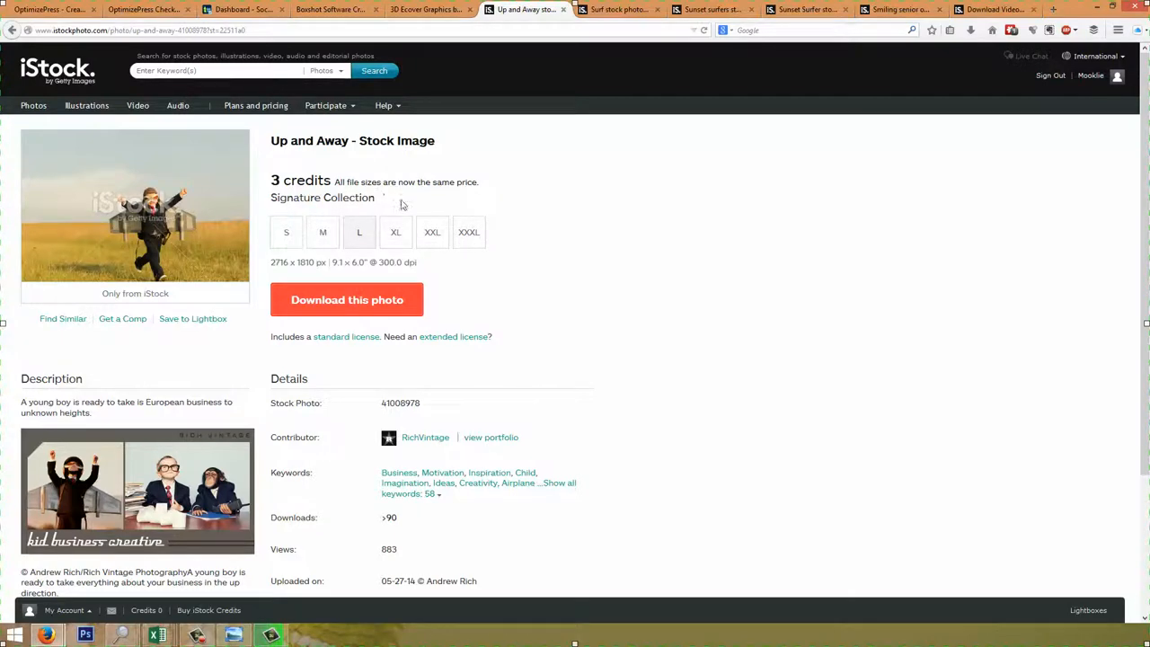
pyautogui.click(467, 232)
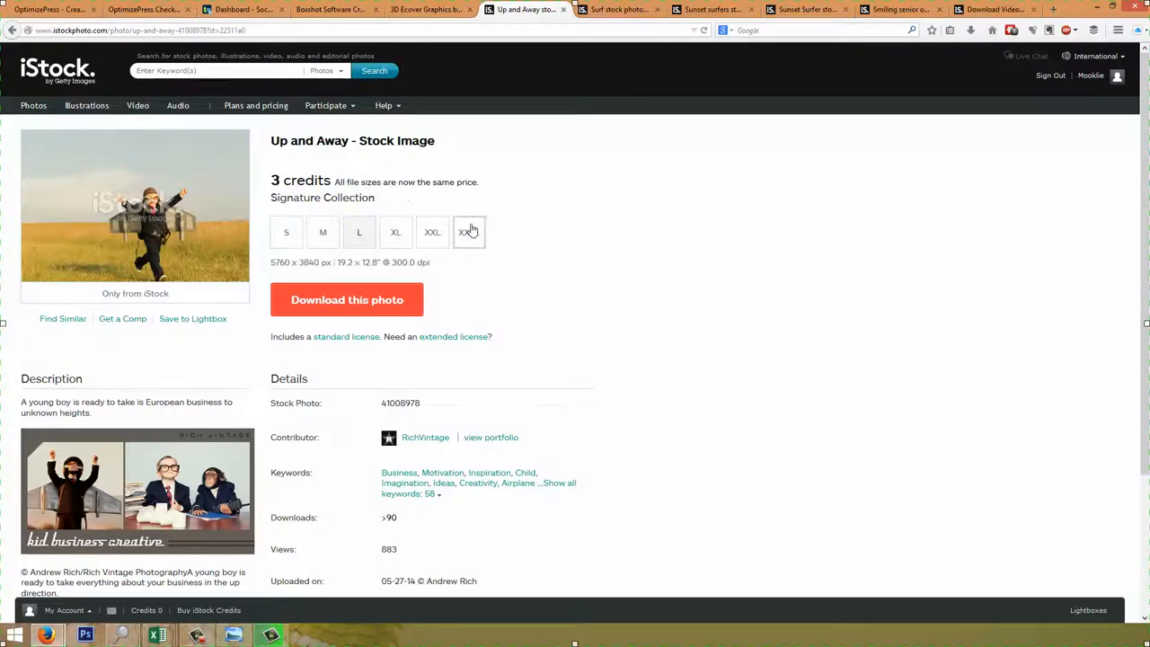
pyautogui.click(467, 232)
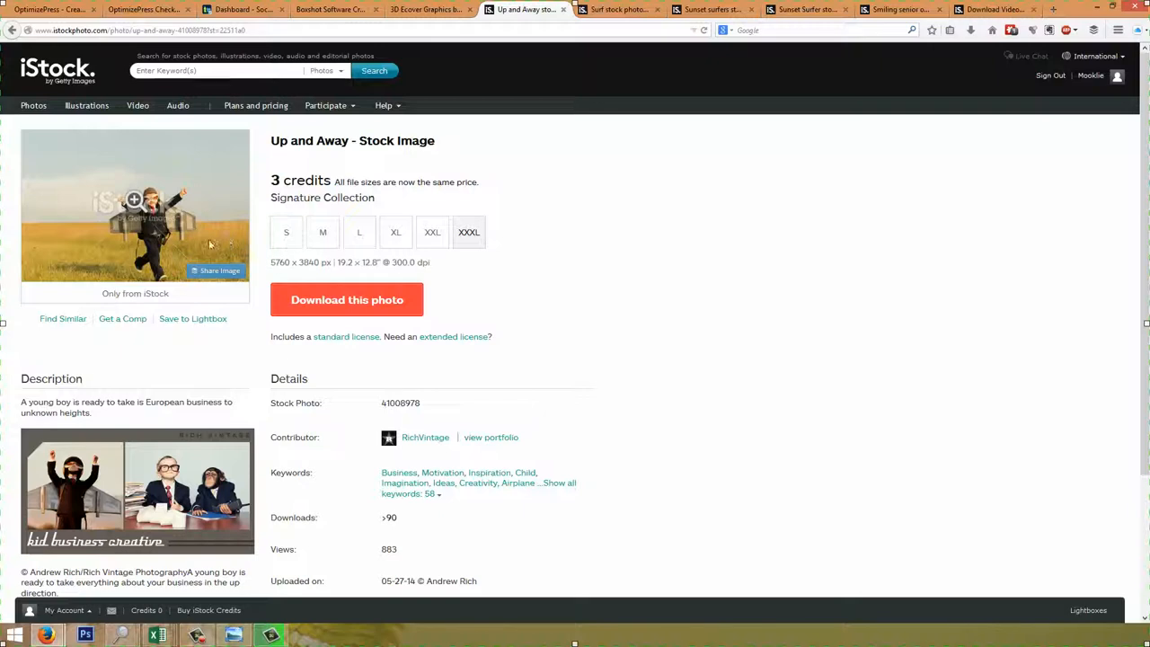
pyautogui.moveTo(499, 247)
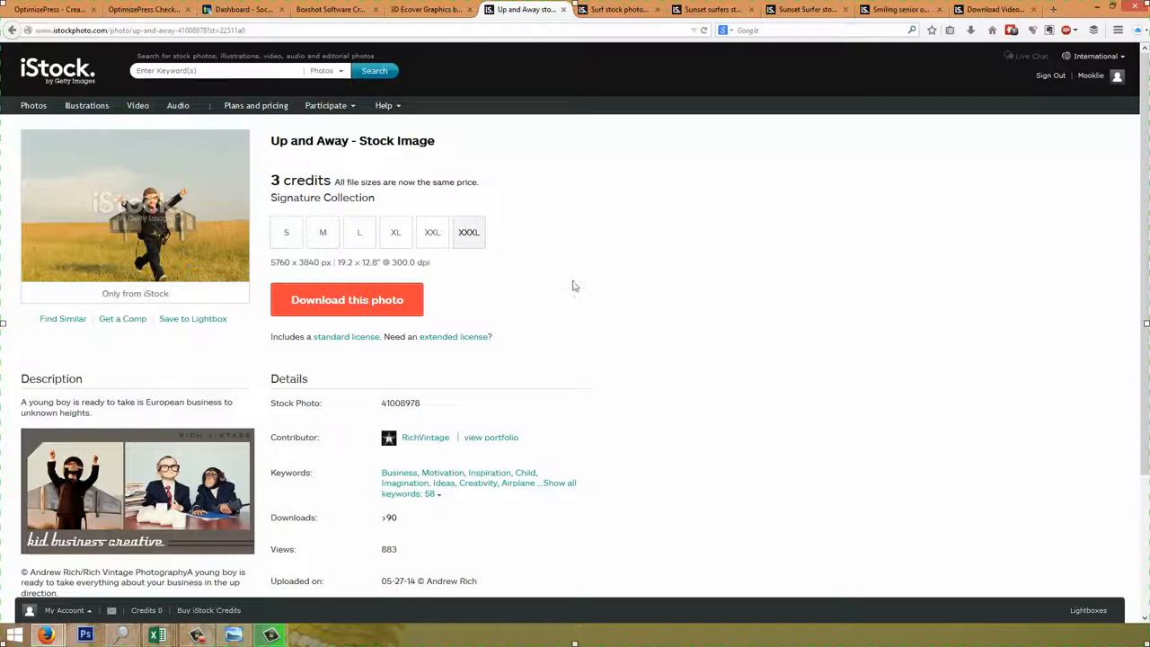
pyautogui.moveTo(279, 129)
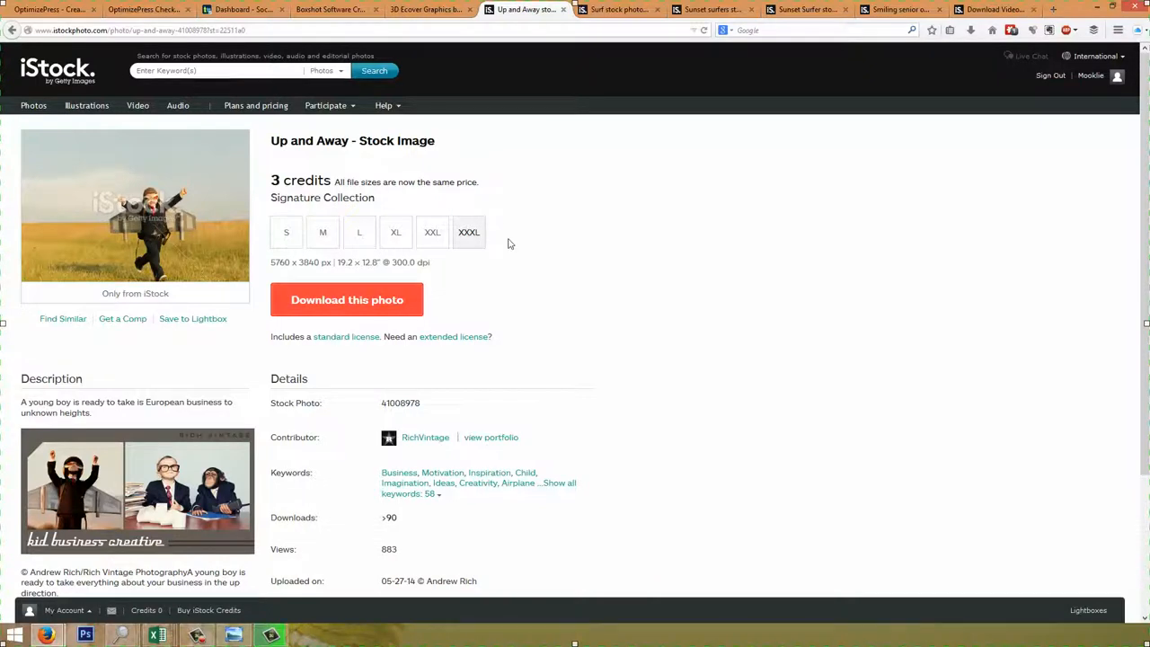
pyautogui.moveTo(686, 302)
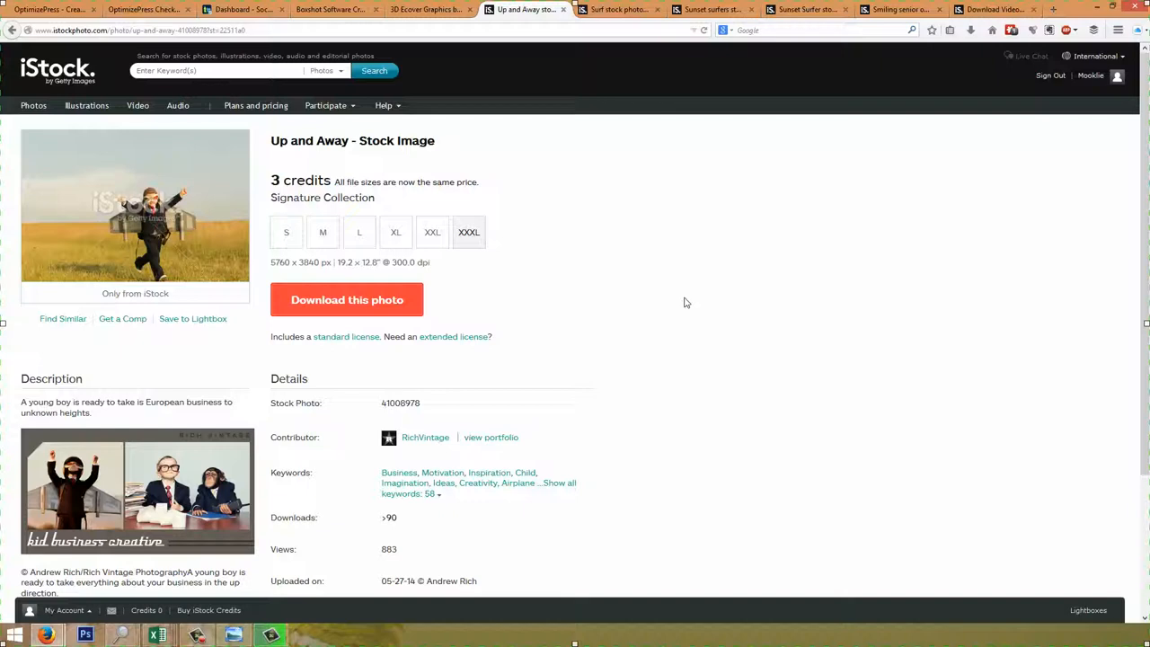
pyautogui.moveTo(664, 298)
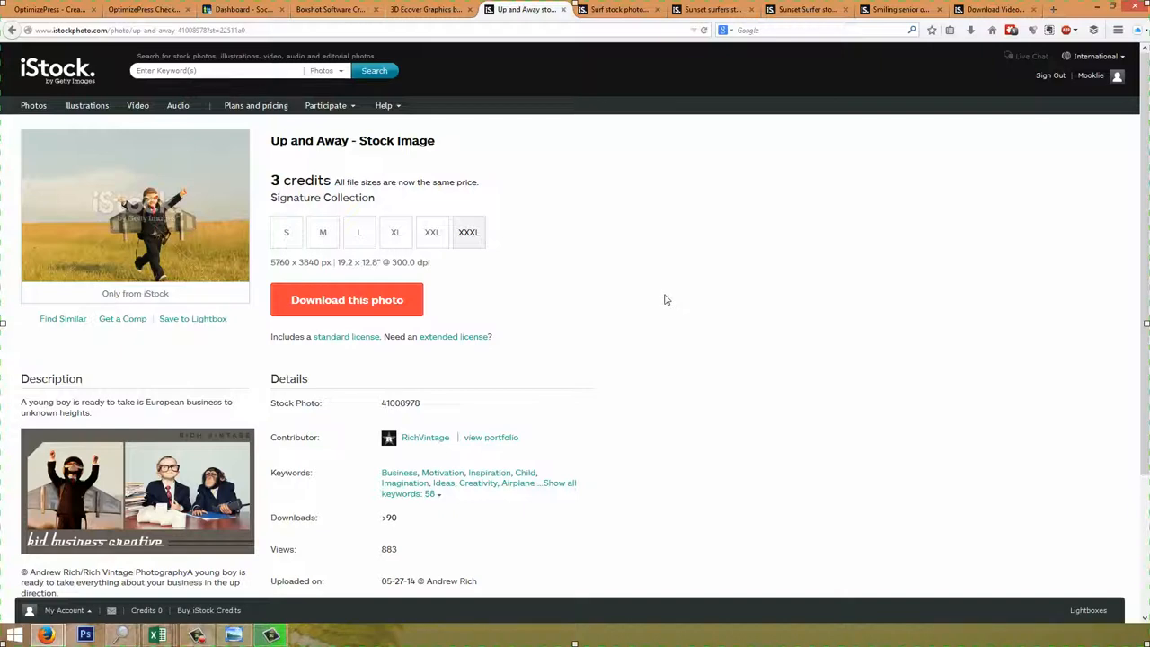
pyautogui.moveTo(417, 280)
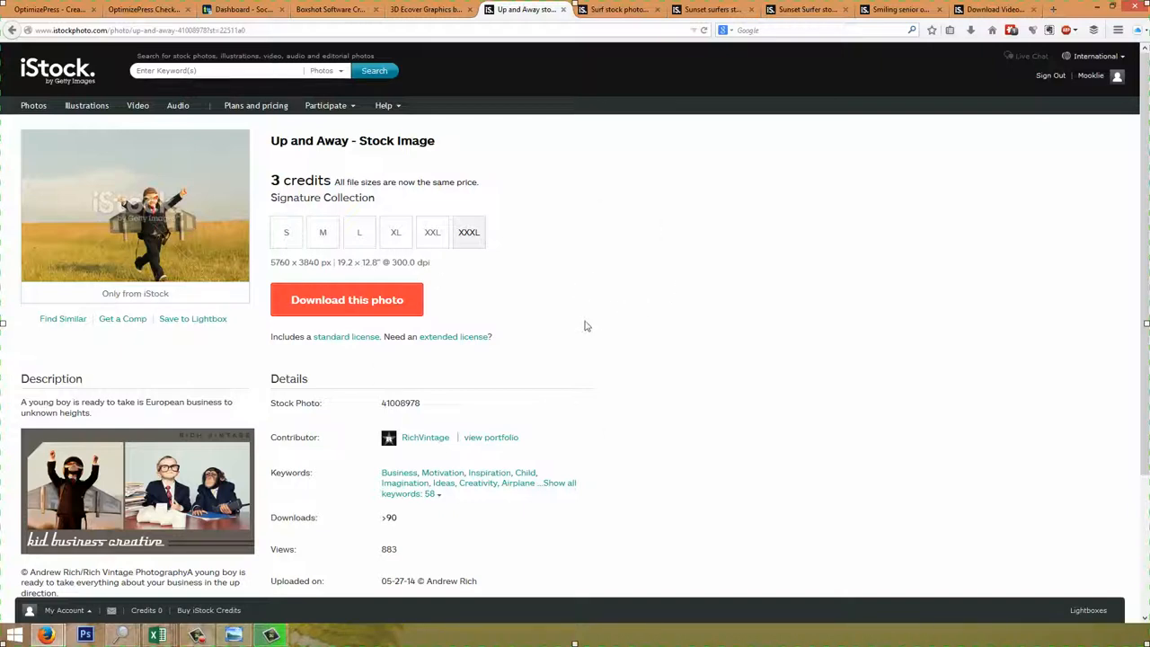
pyautogui.moveTo(607, 57)
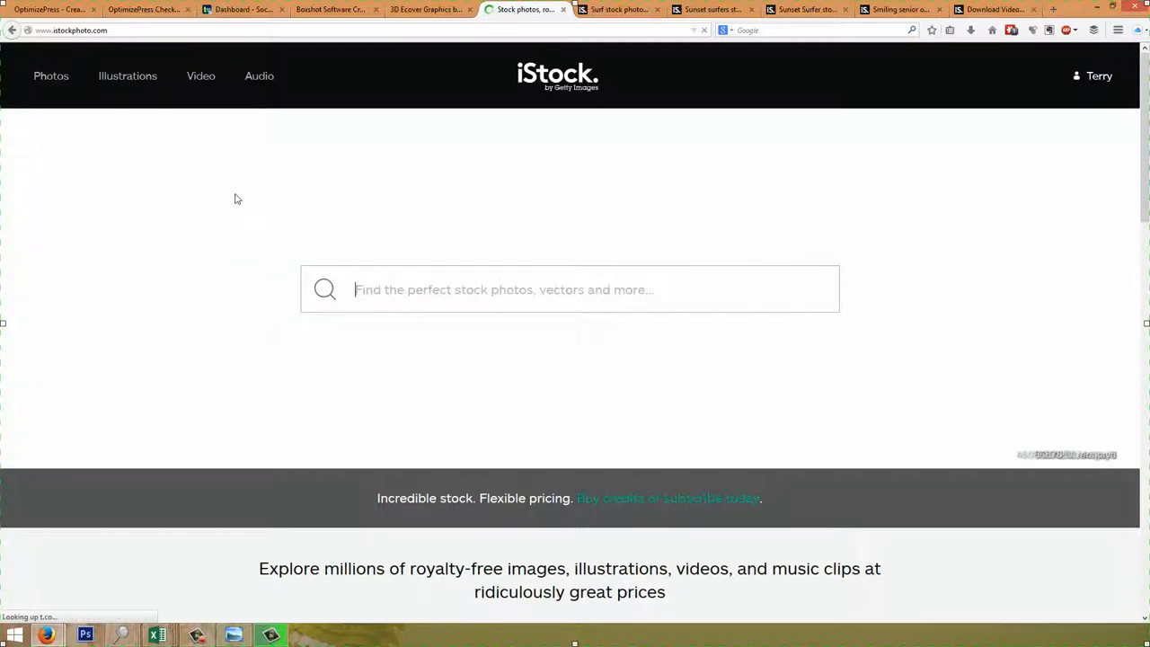
# - Search iStock for 'surf' to list surf stock photos sorted by best match
pyautogui.write('su')
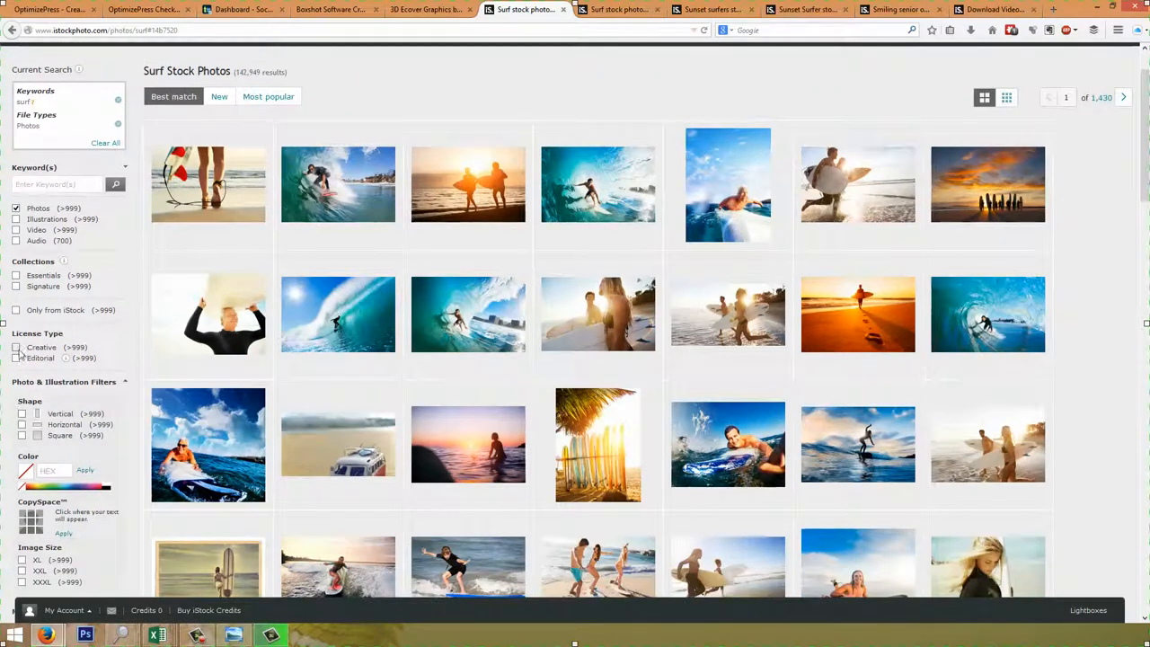
# - Restrict the surf results to Creative license under License Type
pyautogui.click(16, 349)
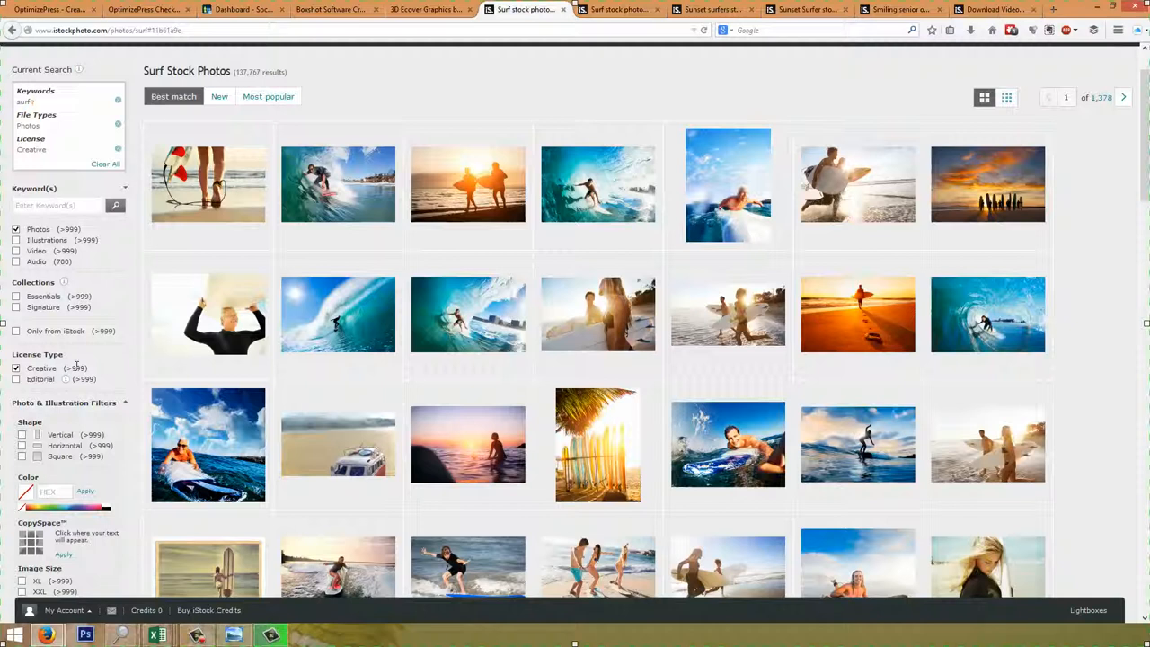
pyautogui.moveTo(63, 378)
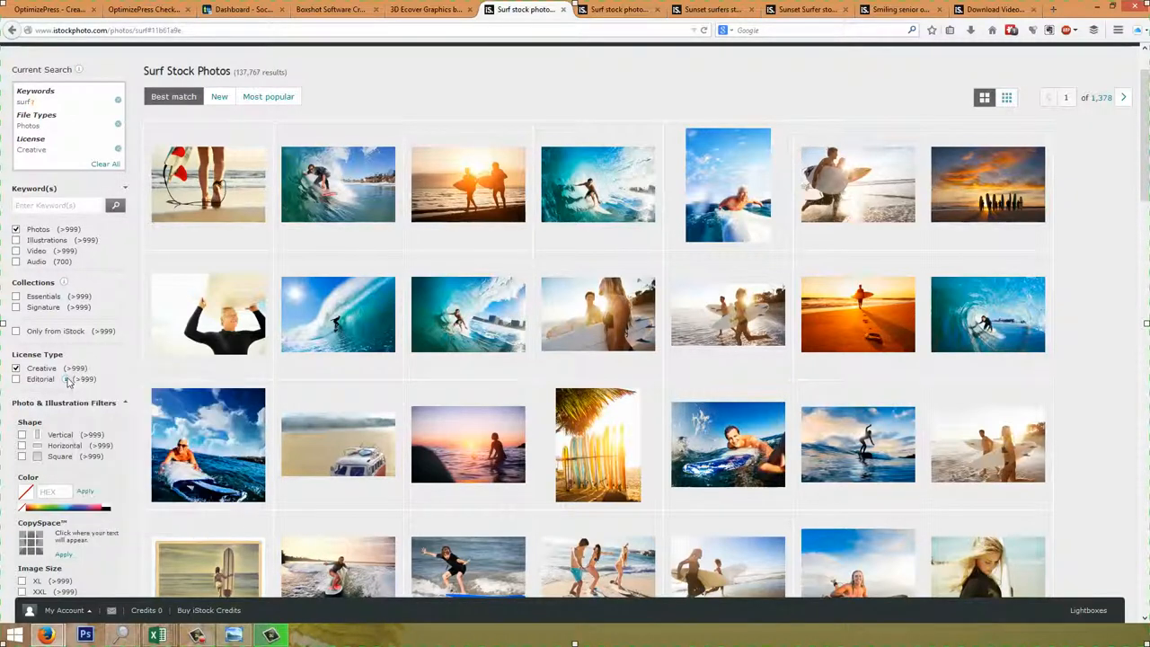
pyautogui.moveTo(56, 377)
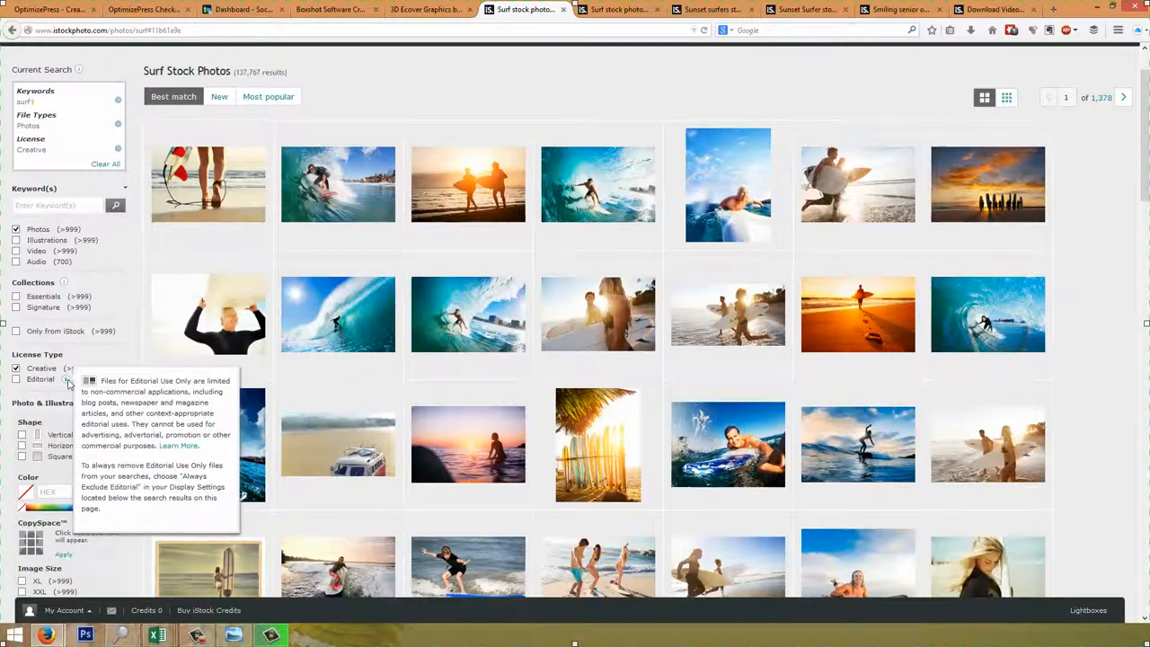